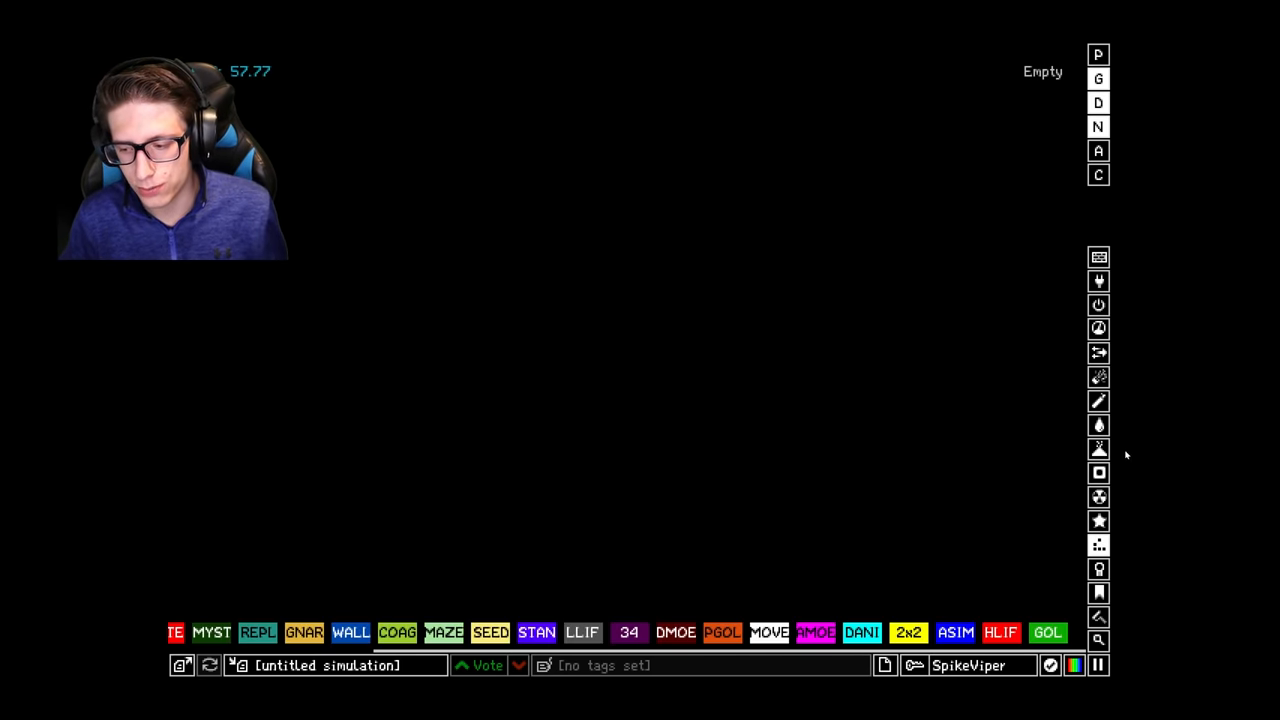
Draw a basic wall down the left edge and along the floor of the scene.
left_click(1098, 256)
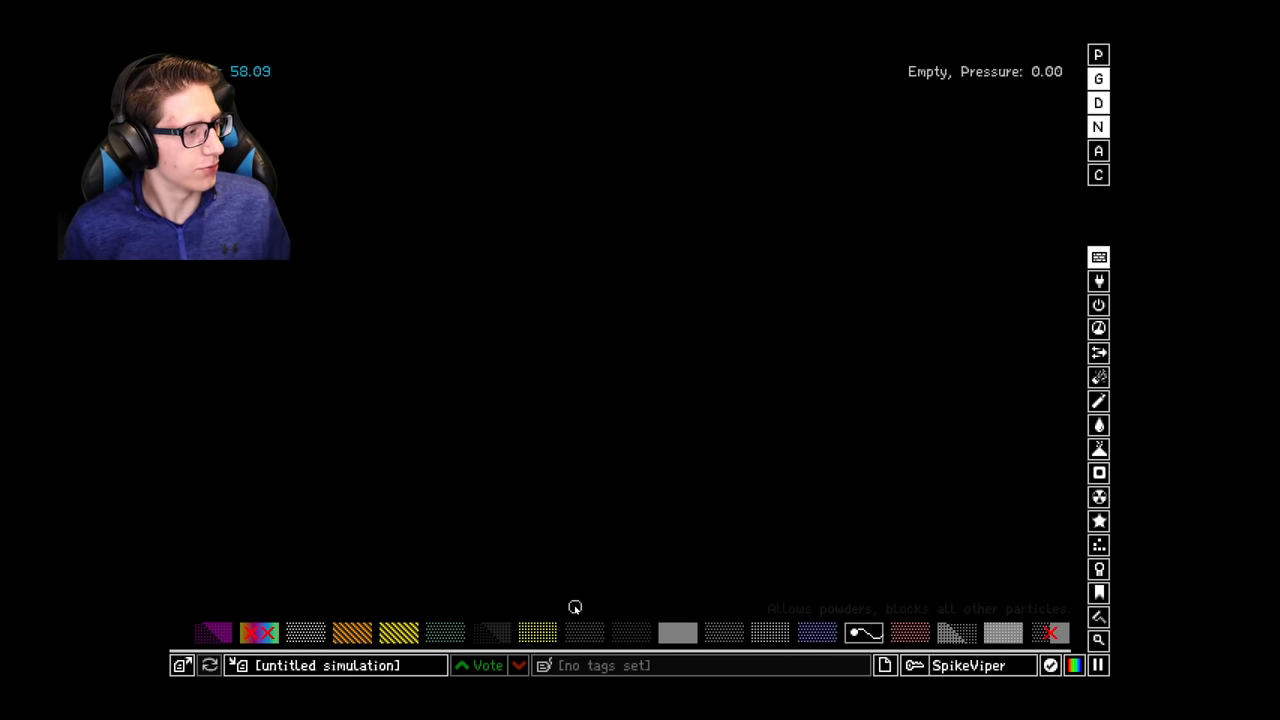
left_click(678, 632)
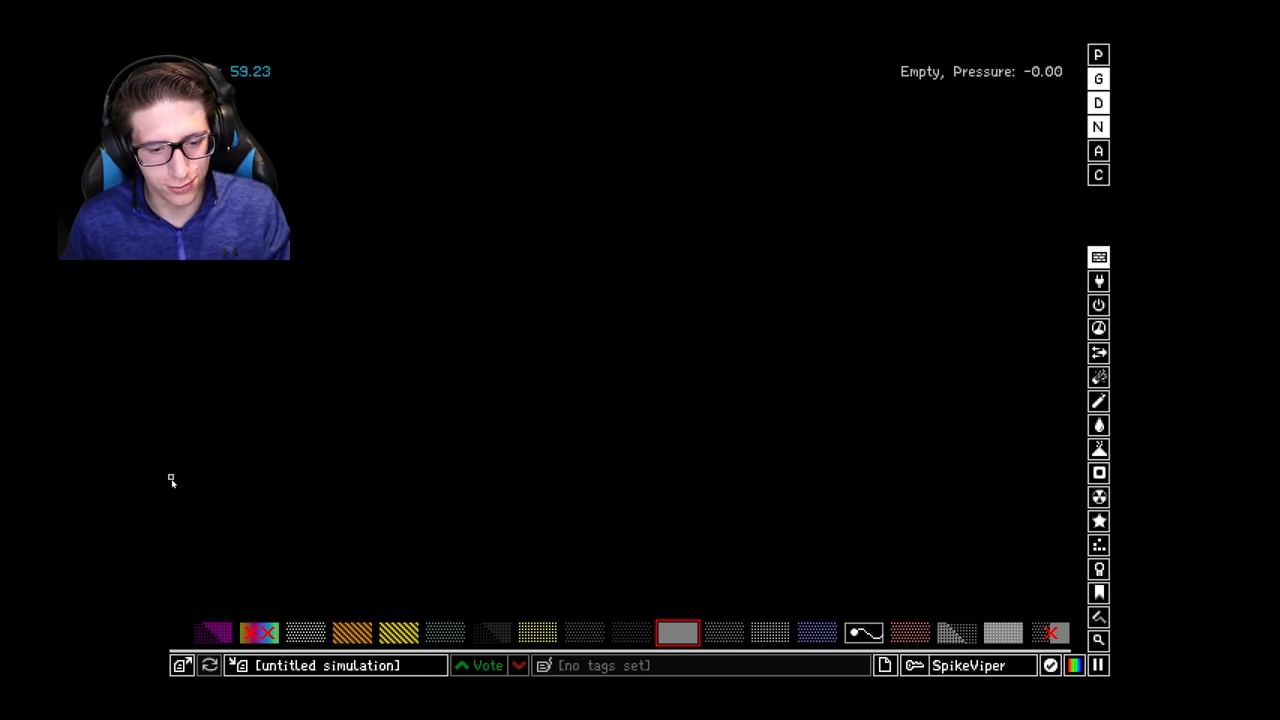
left_click_drag(170, 478, 170, 616)
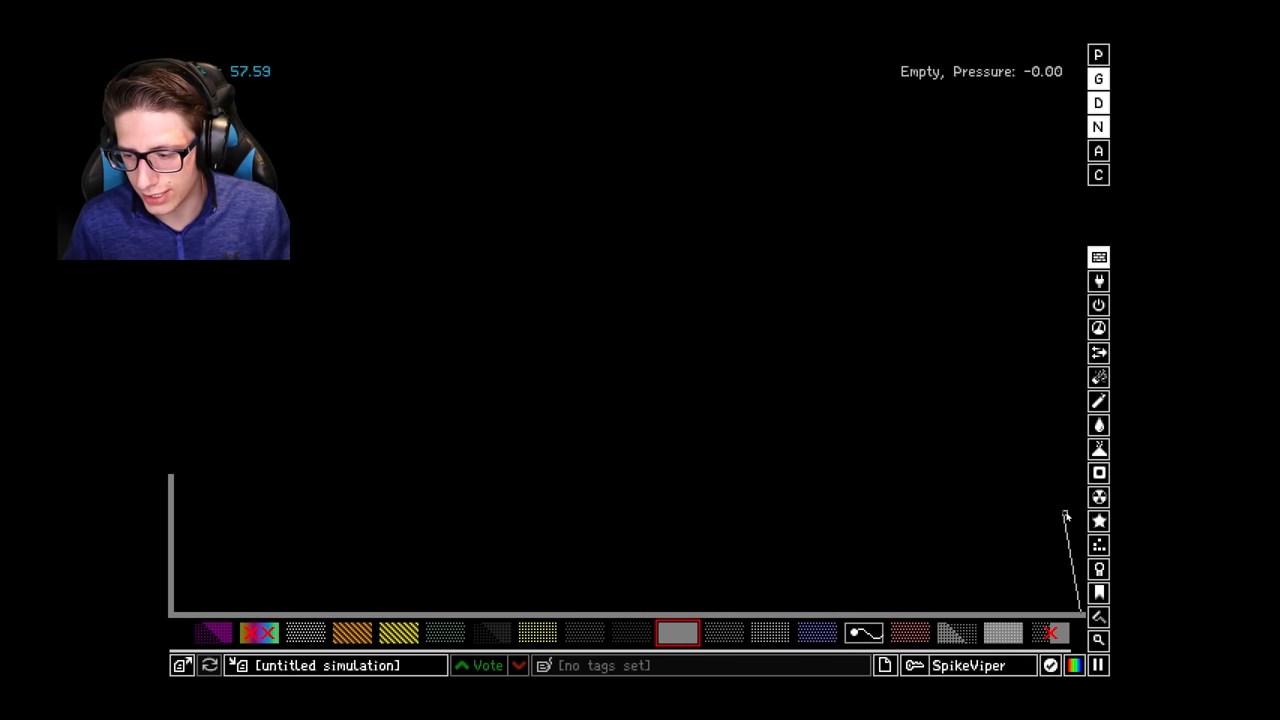
Browse from the liquids to the solid elements to find a grey ground material.
left_click(1100, 424)
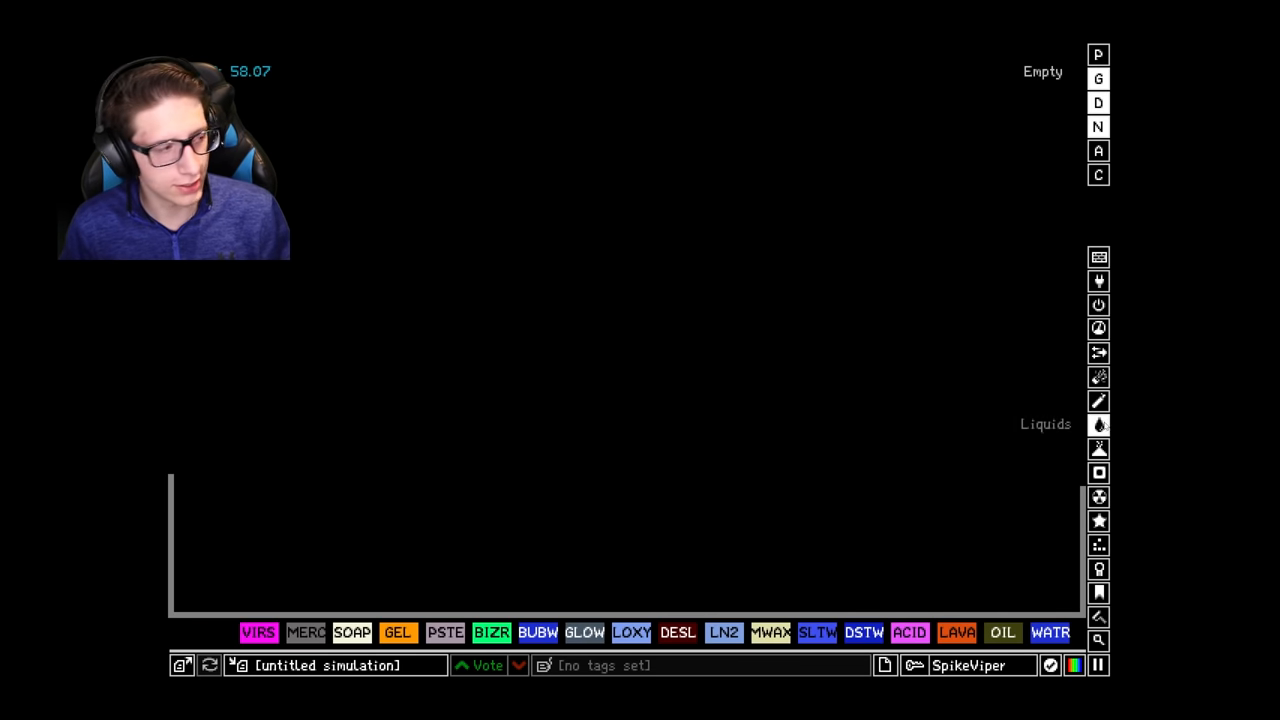
left_click(1098, 448)
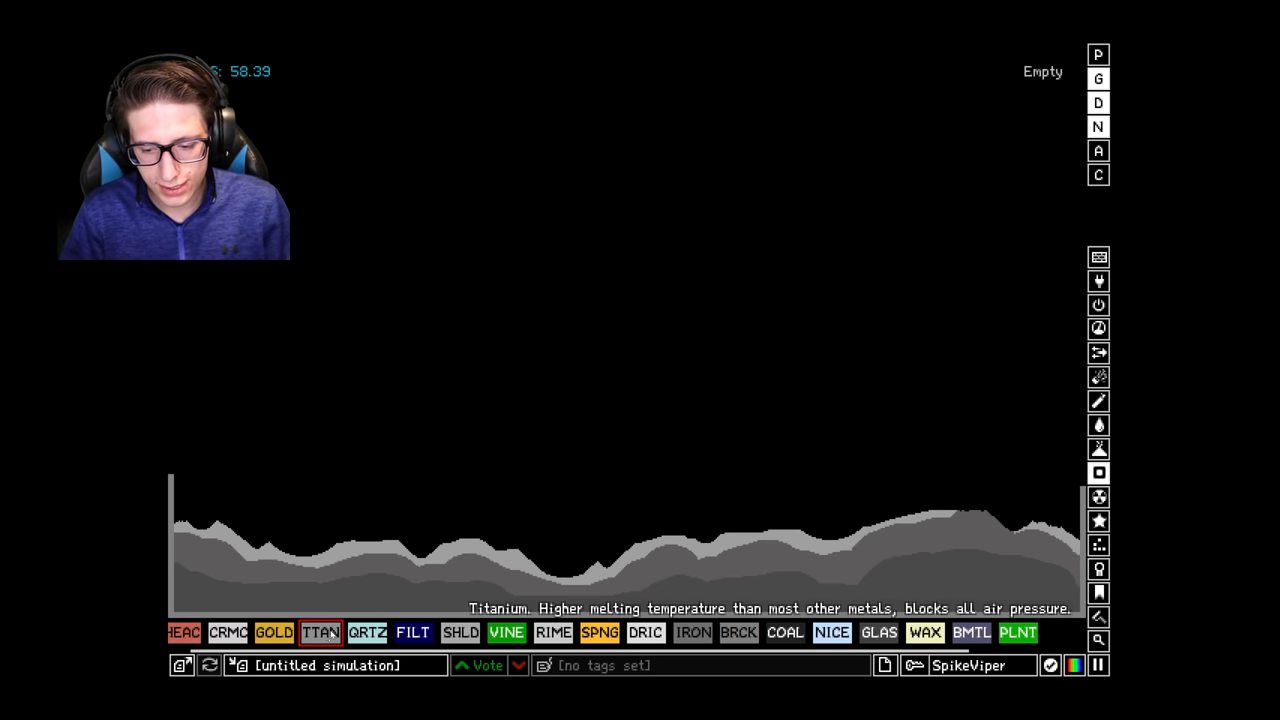
left_click(276, 632)
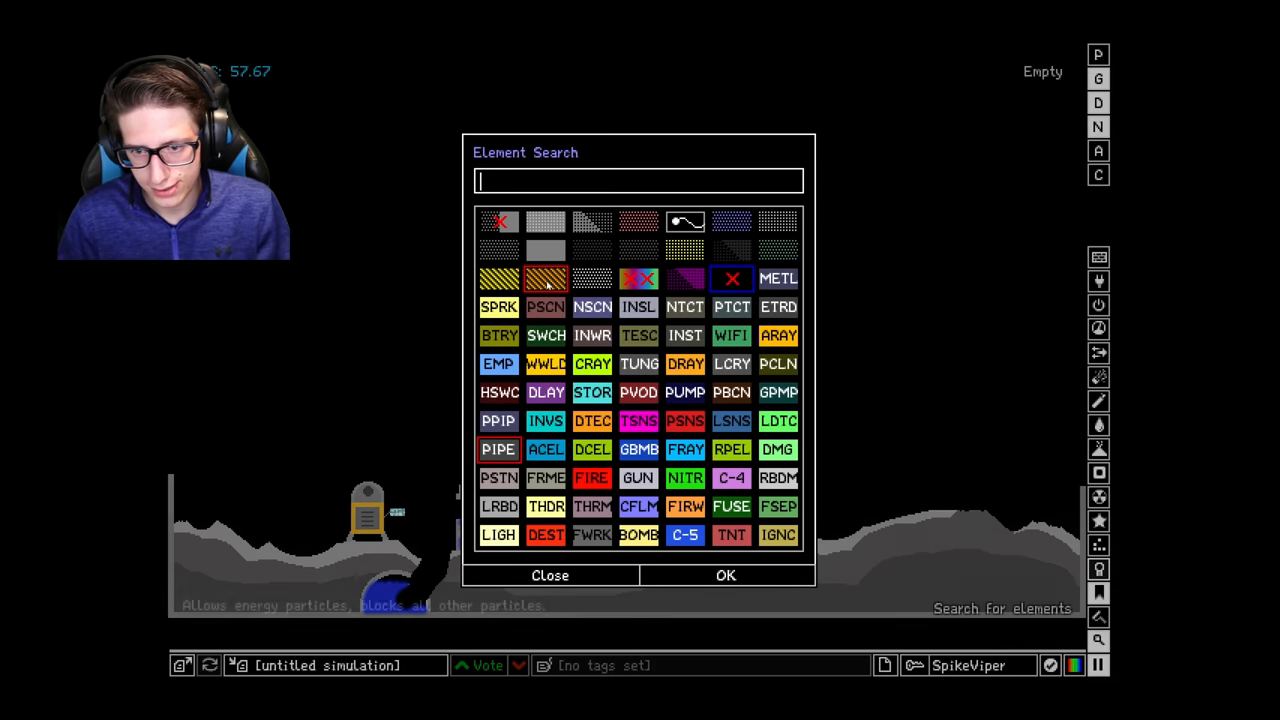
Search 'tit' for the solid used to outline the pipe and storage tank.
type("tit")
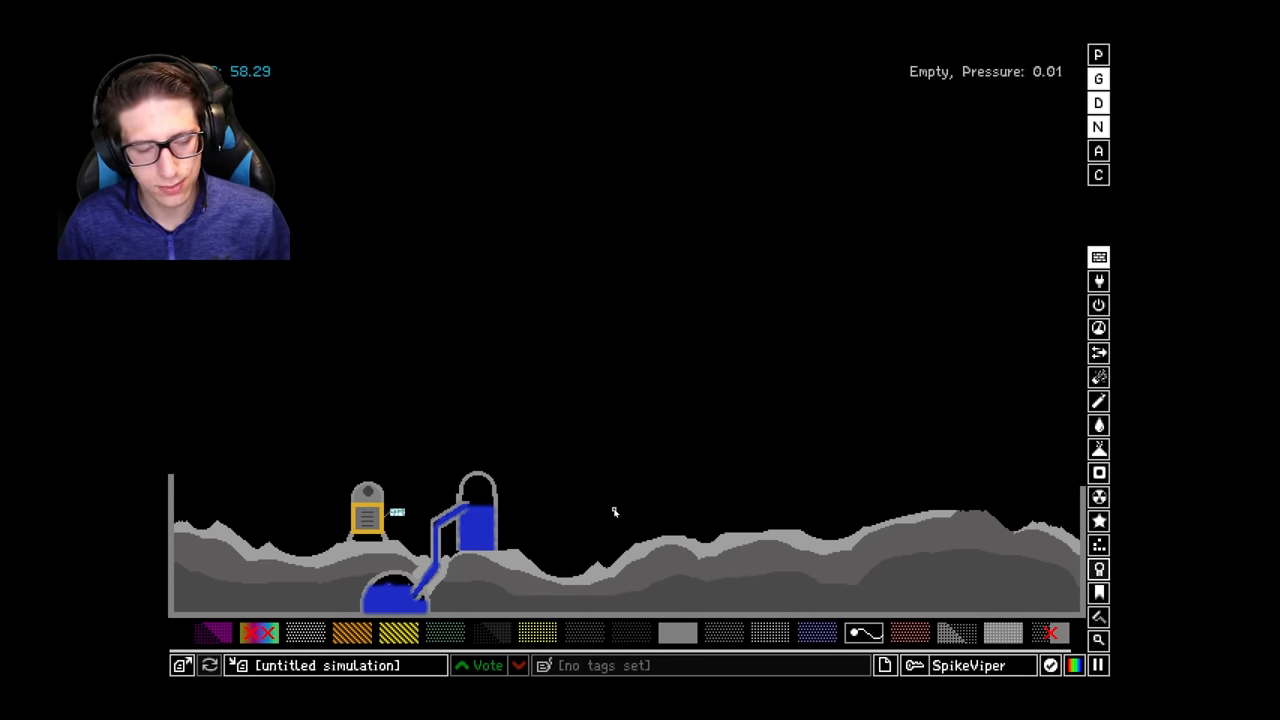
mouse_move(598, 522)
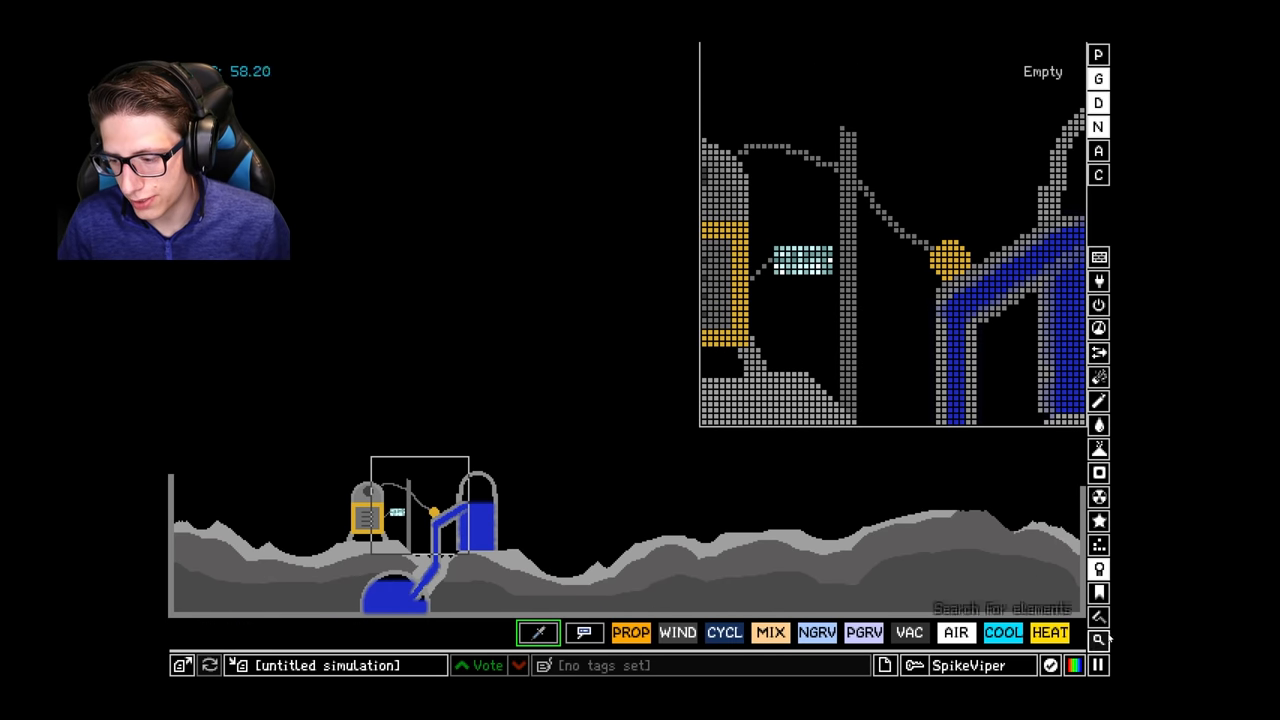
mouse_move(936, 530)
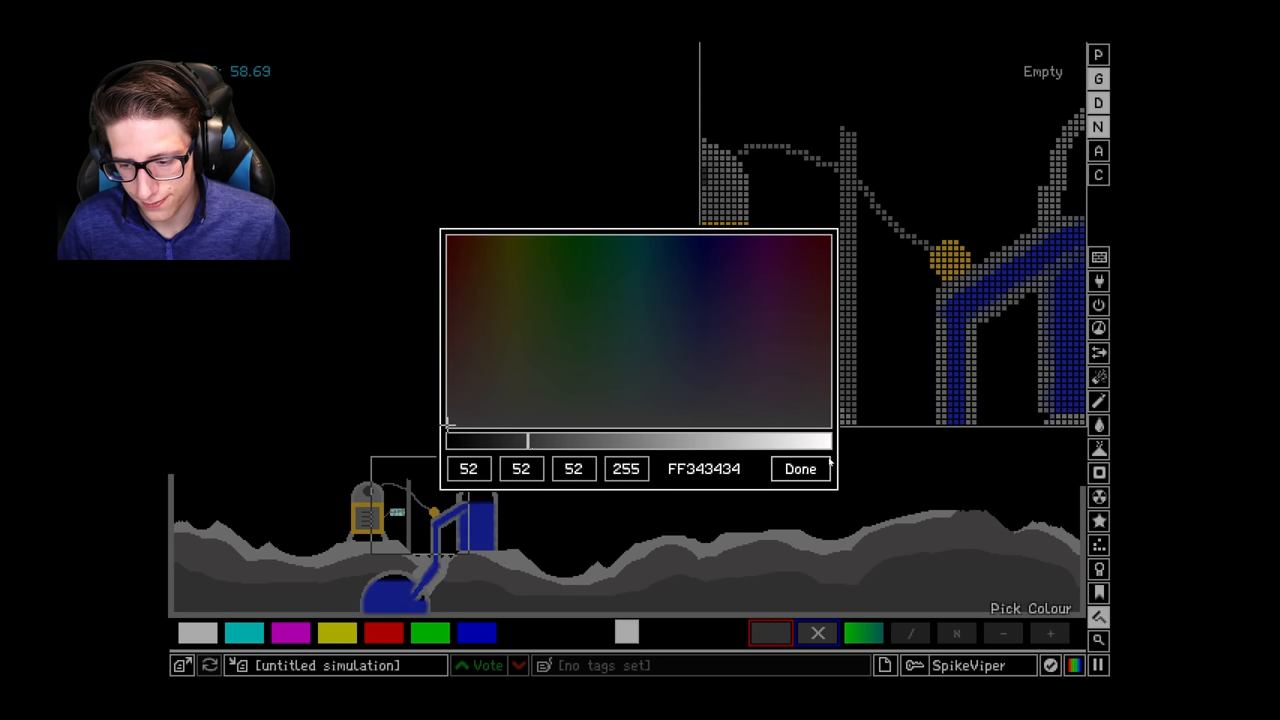
Confirm the dark grey 52, 52, 52 decoration colour.
left_click(800, 468)
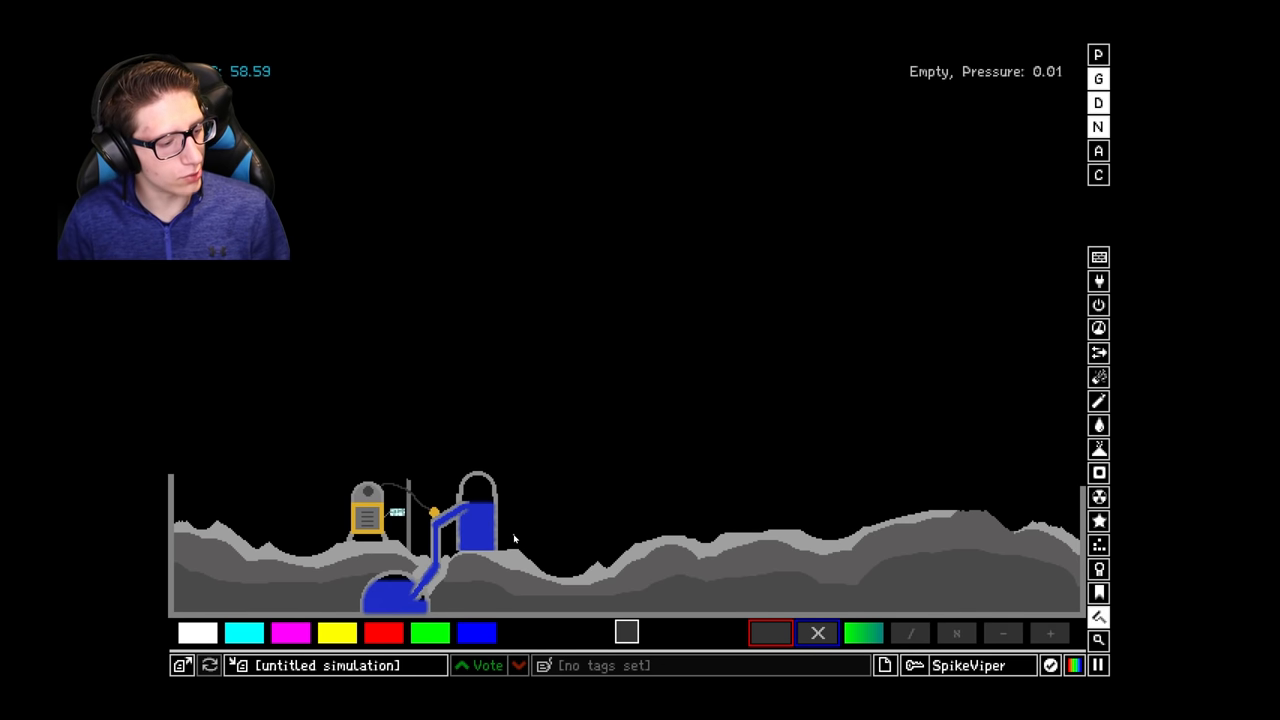
mouse_move(588, 514)
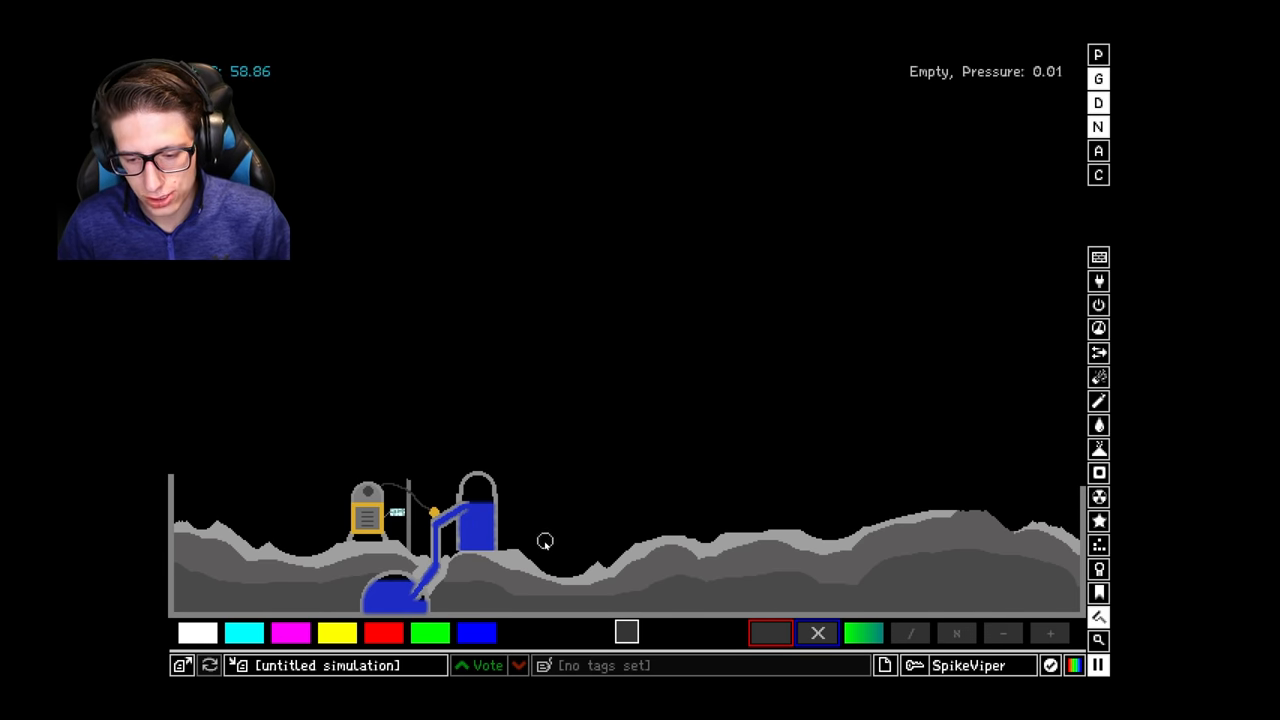
mouse_move(664, 500)
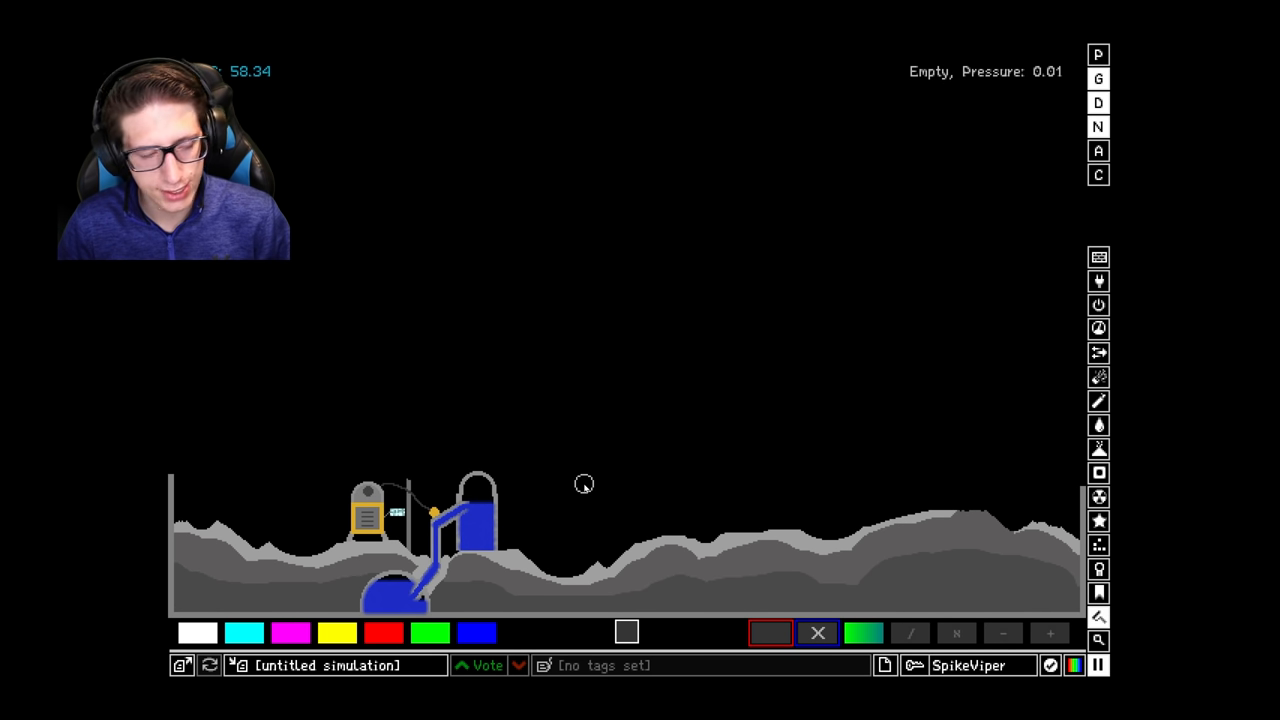
mouse_move(908, 286)
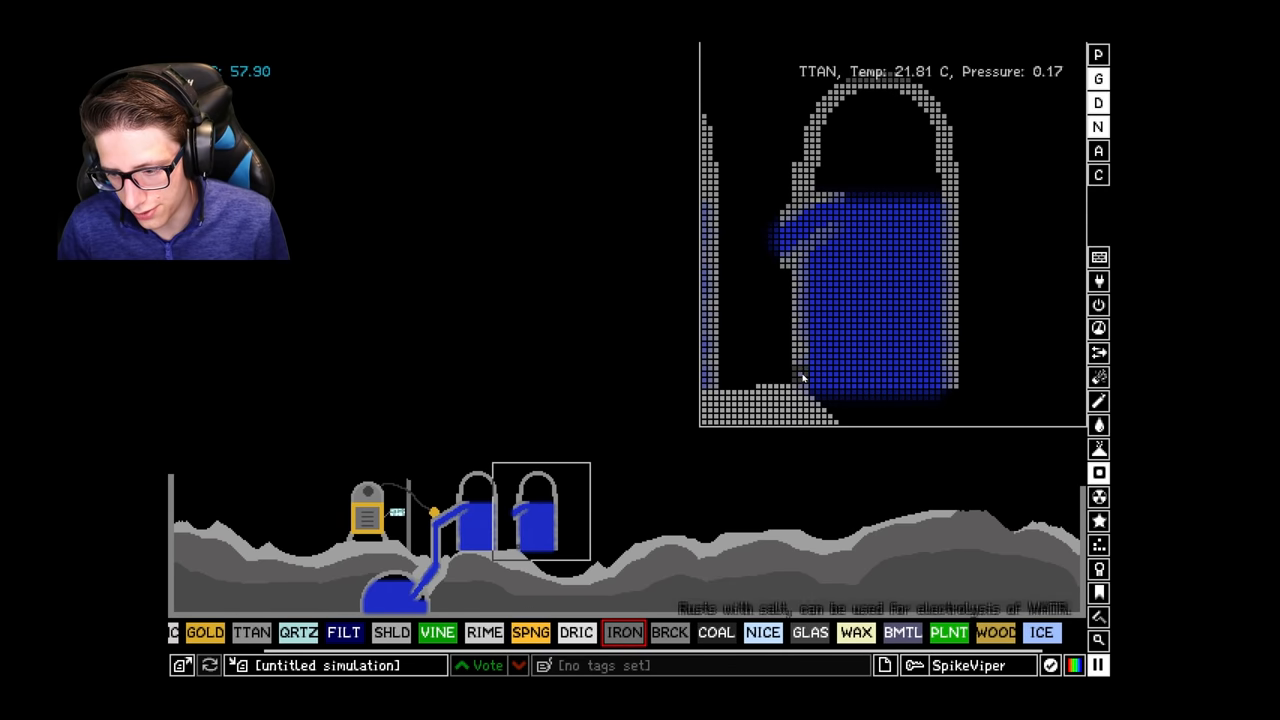
Choose the brick material for the tank arches, then reach for the special tools.
left_click(252, 632)
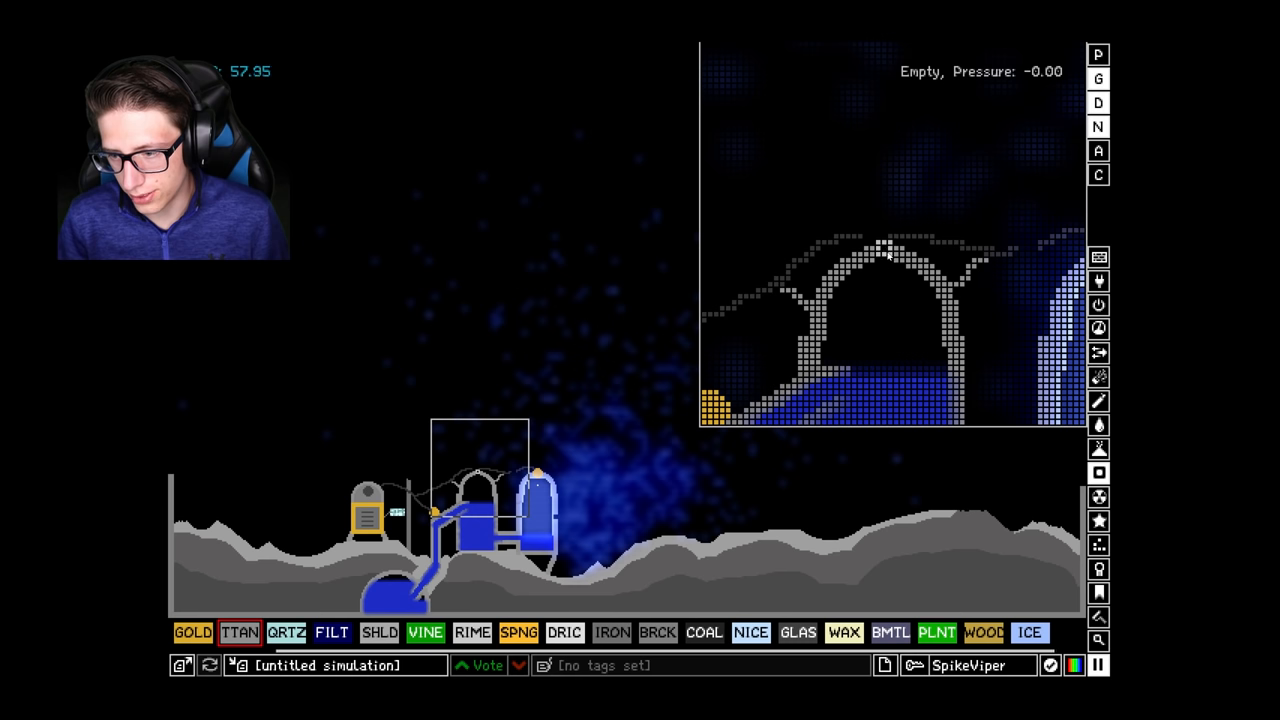
left_click(612, 632)
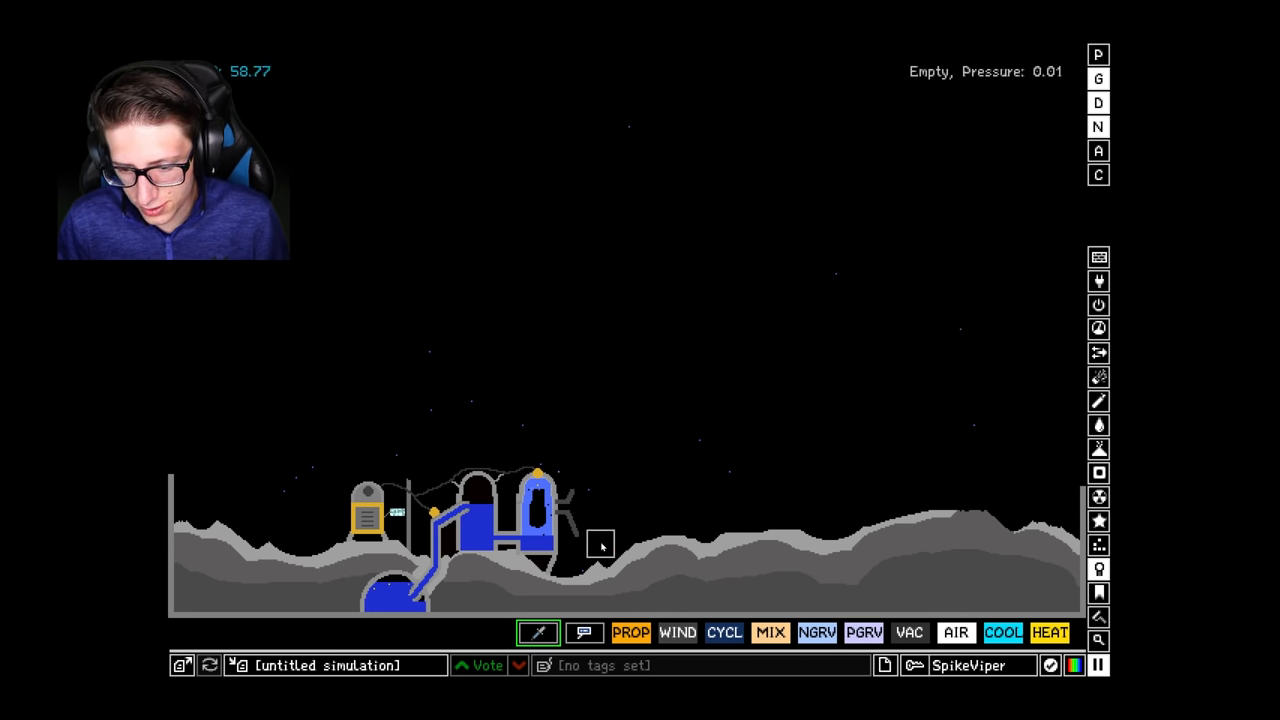
mouse_move(604, 524)
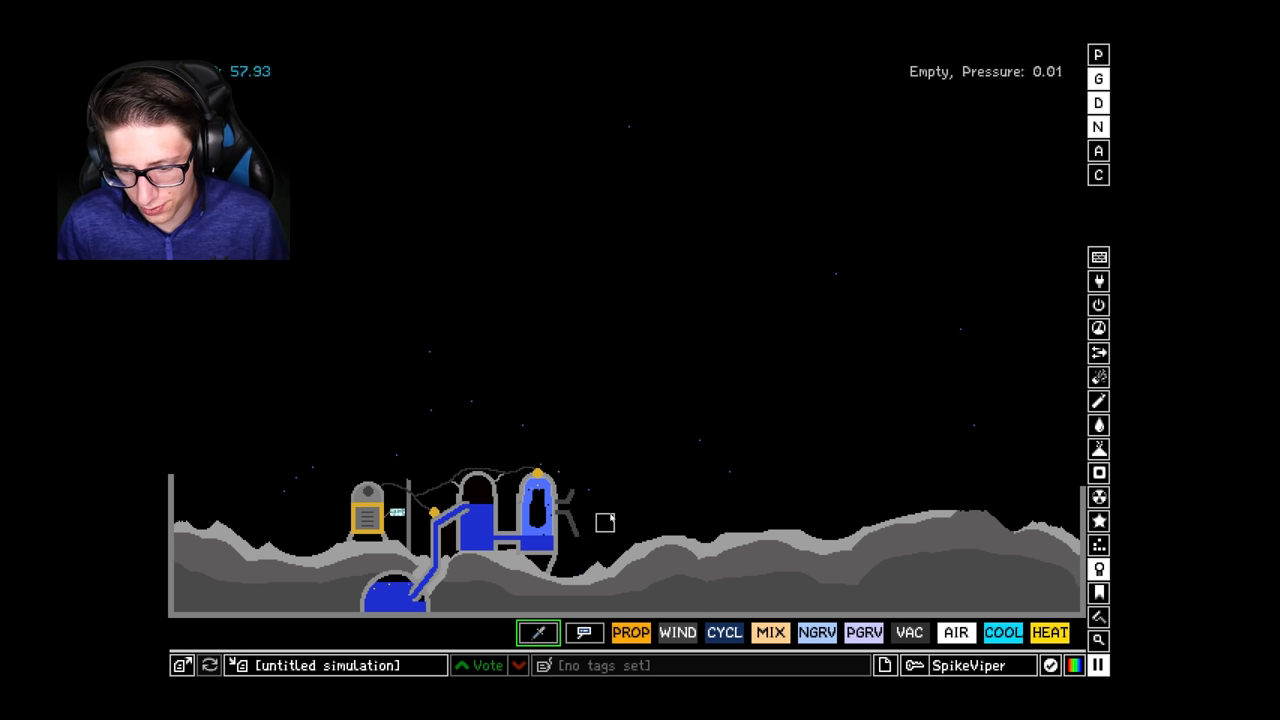
mouse_move(962, 356)
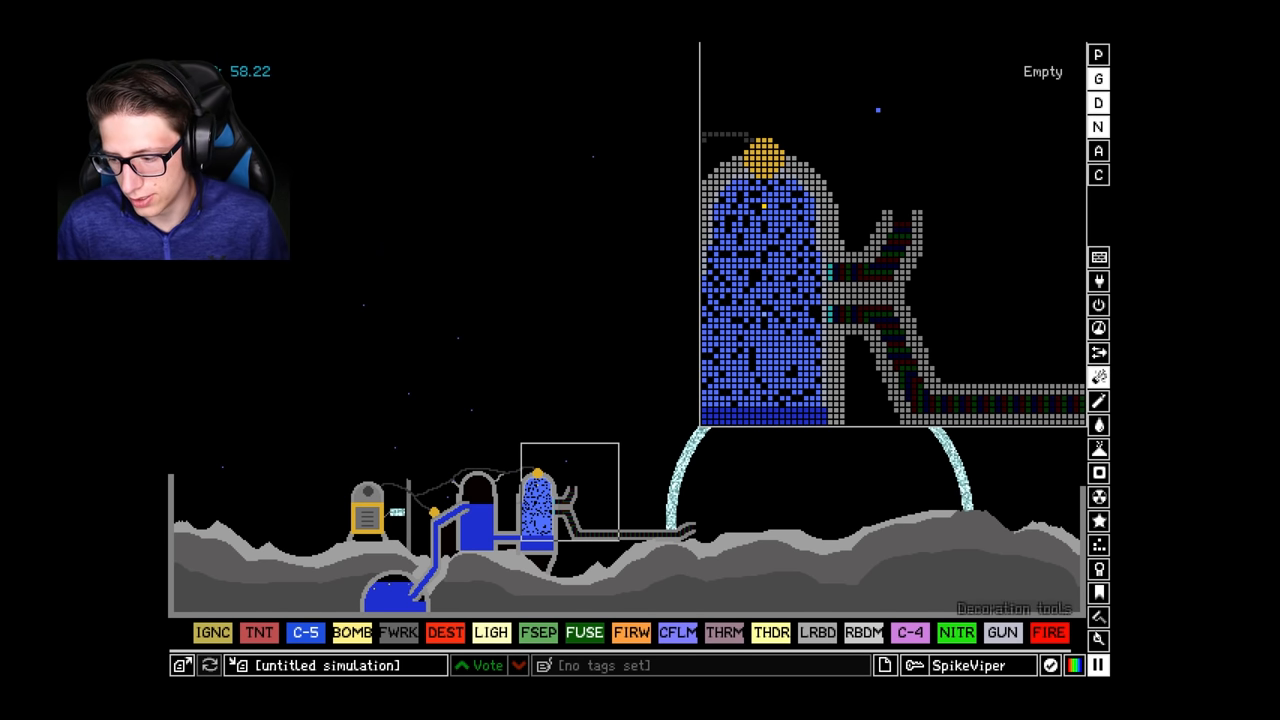
Search 'oxy' to add oxygen that heats and vents through the side pipe.
type("oxy")
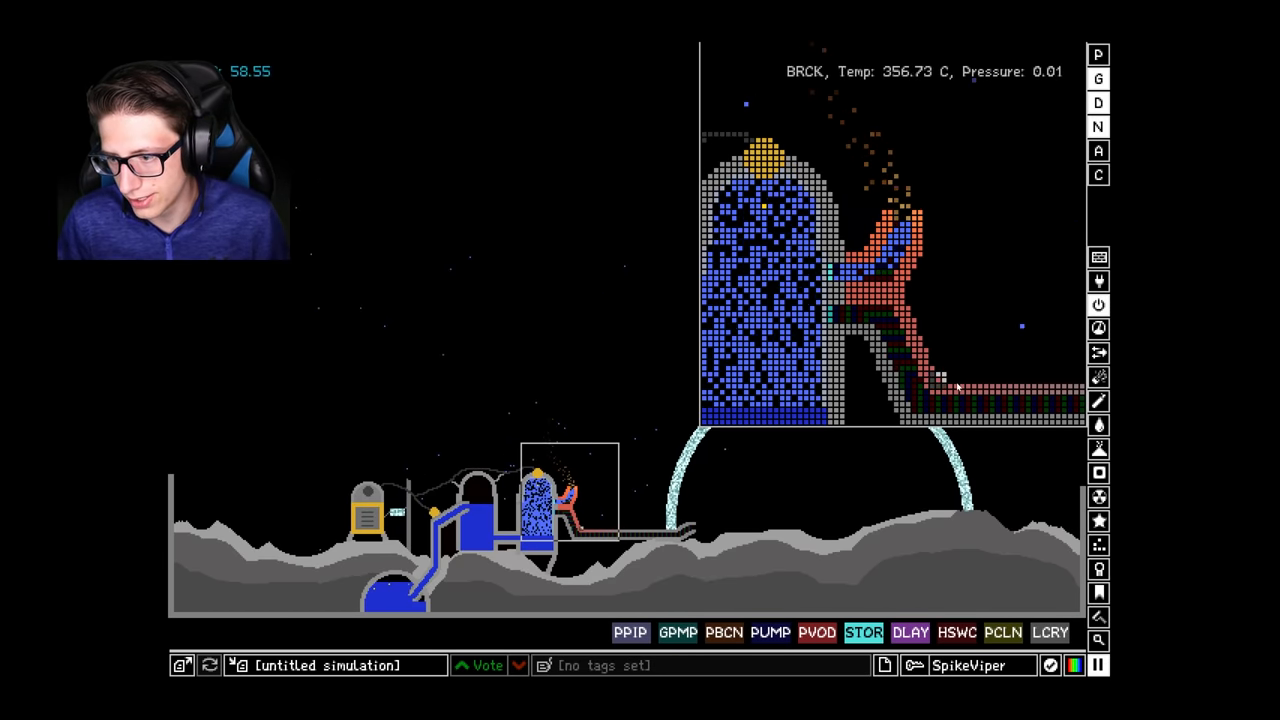
Bring up the element search to look for a clone element.
left_click(320, 632)
type("clo")
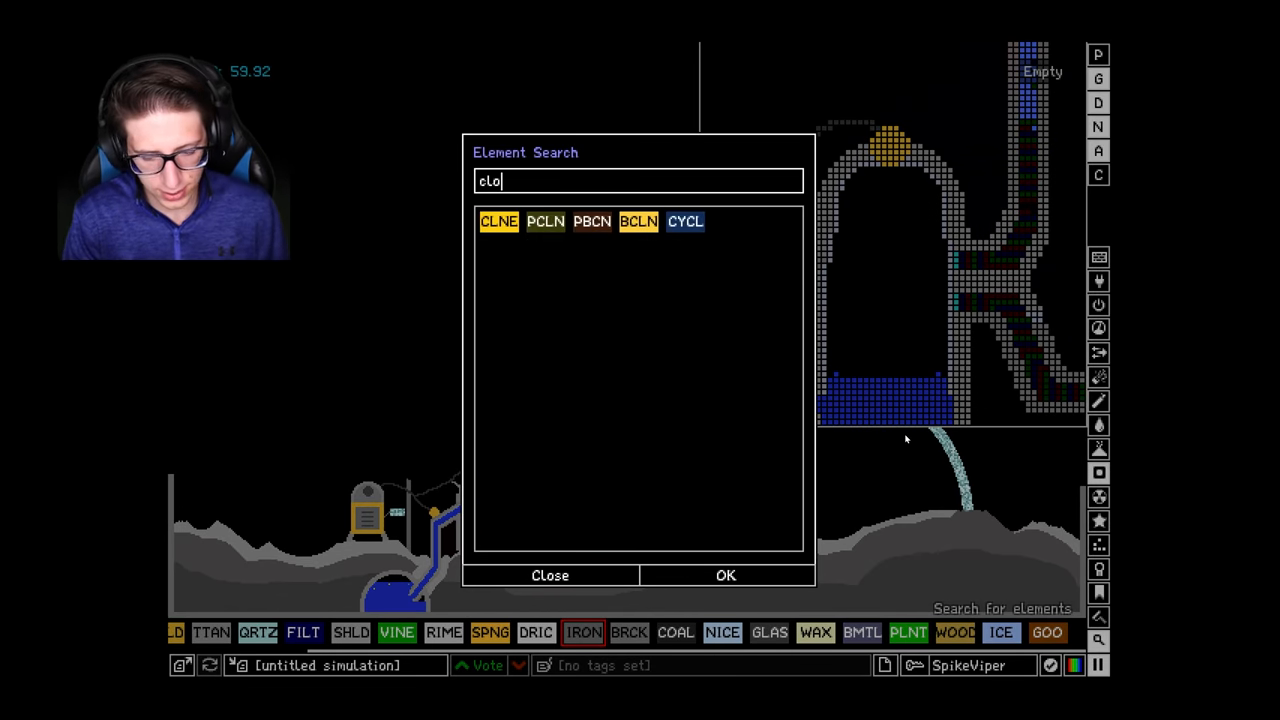
Pick the electricity element from the 'ele' search results for the tank.
left_click(548, 576)
type("ele")
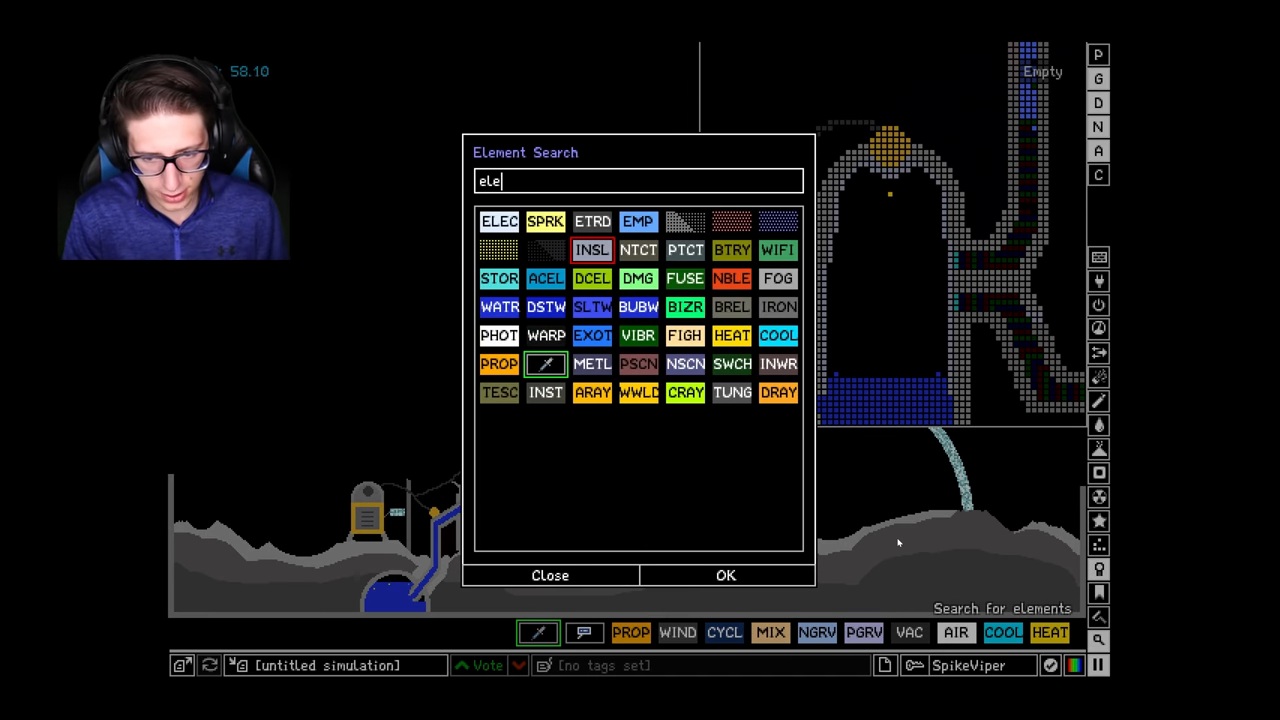
left_click(548, 576)
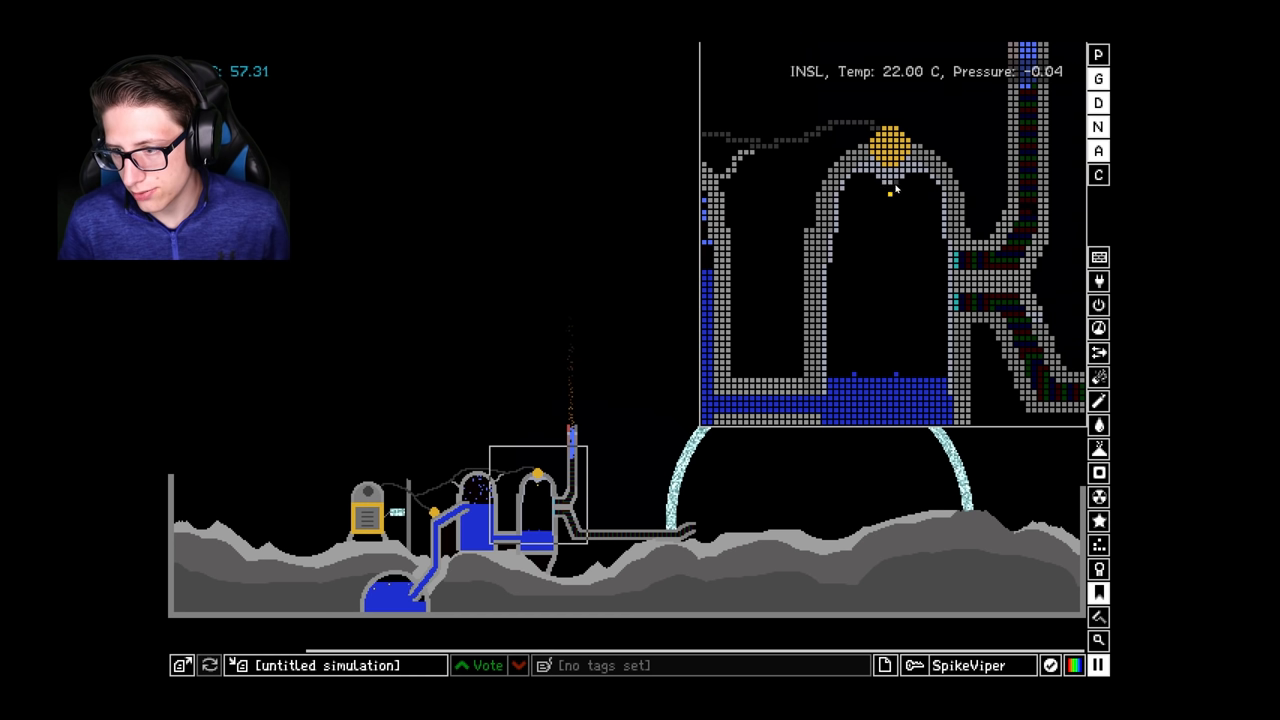
mouse_move(930, 280)
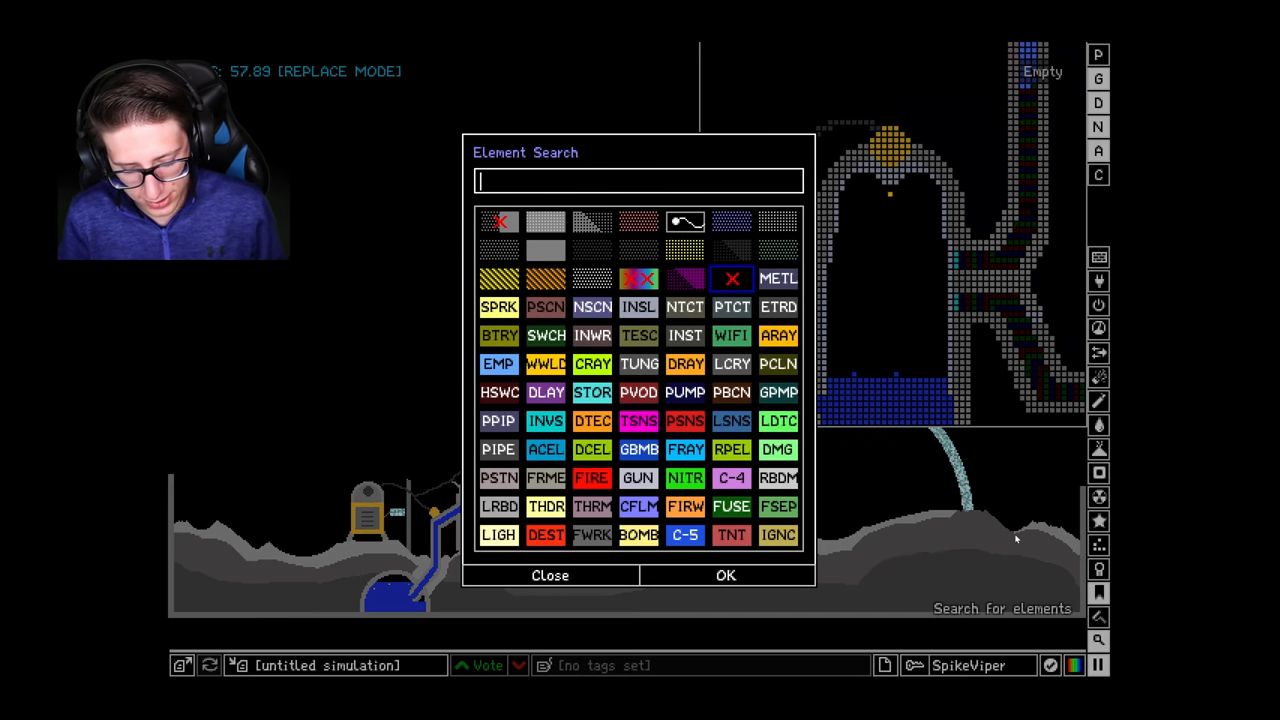
Search 'ele' and choose ELEC to electrify the water in the tank.
left_click(548, 576)
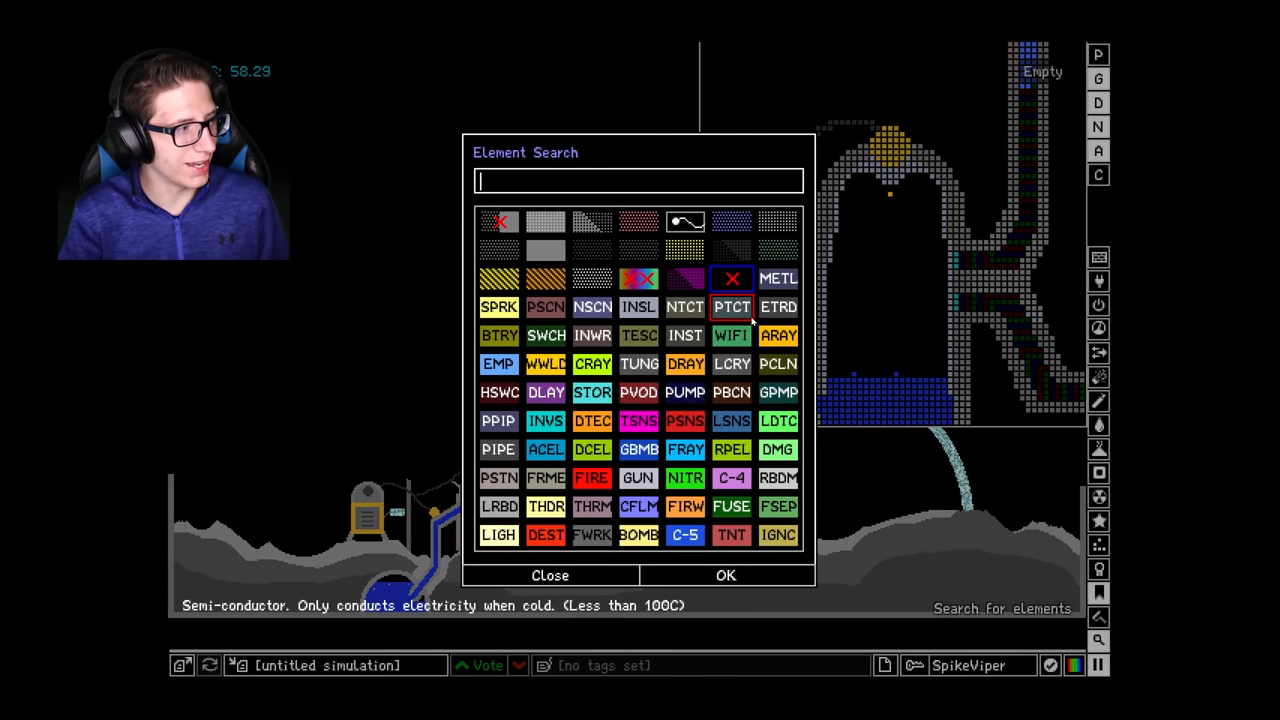
type("ele")
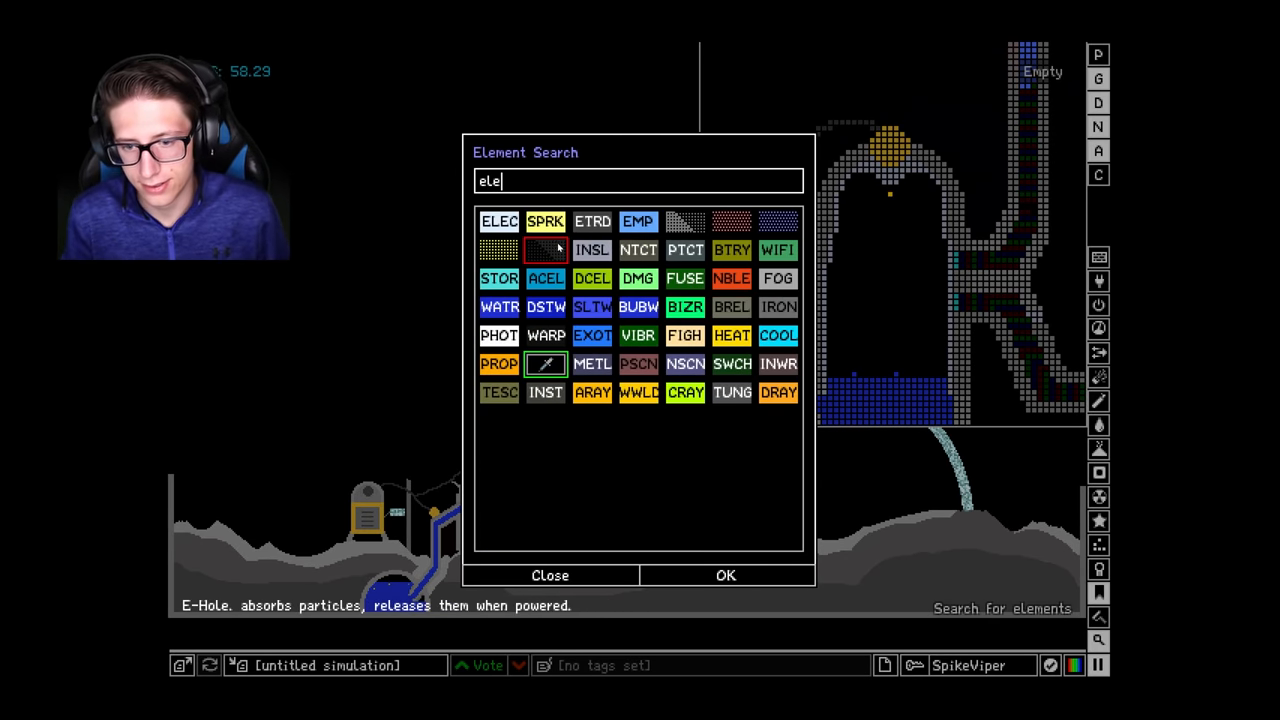
left_click(548, 576)
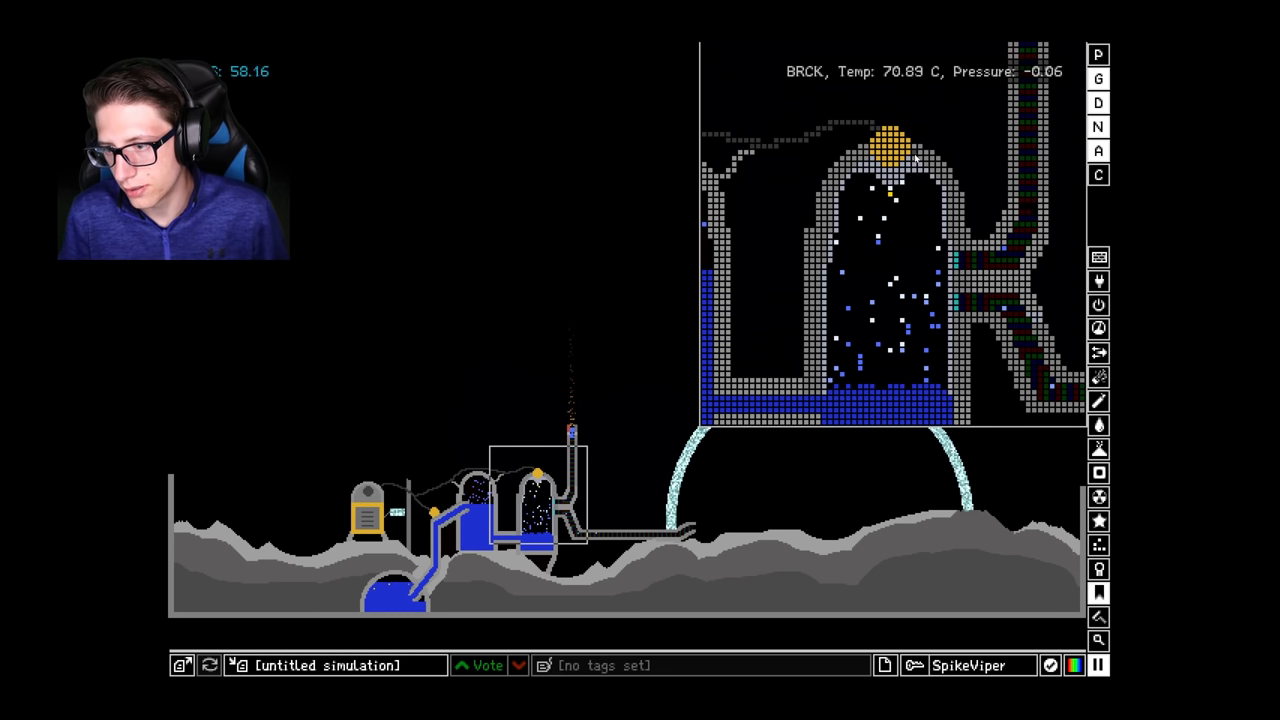
mouse_move(912, 150)
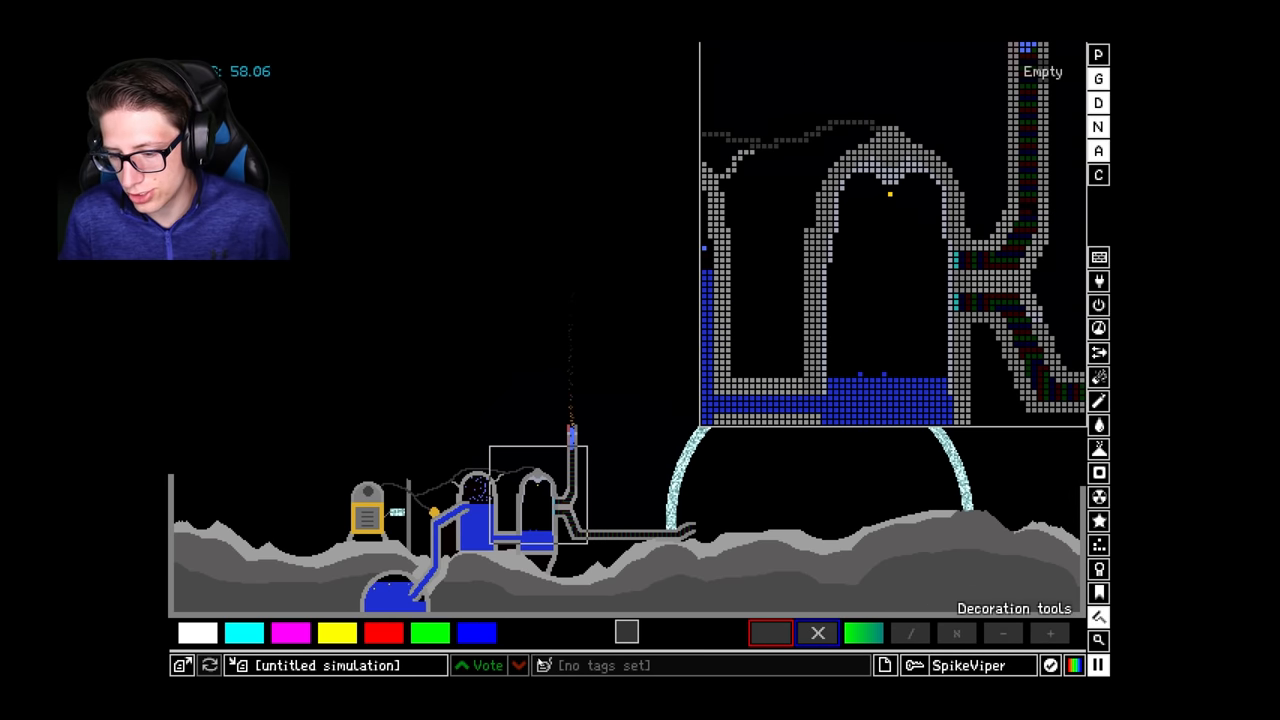
Show the decoration colour presets palette for painting the base.
left_click(336, 632)
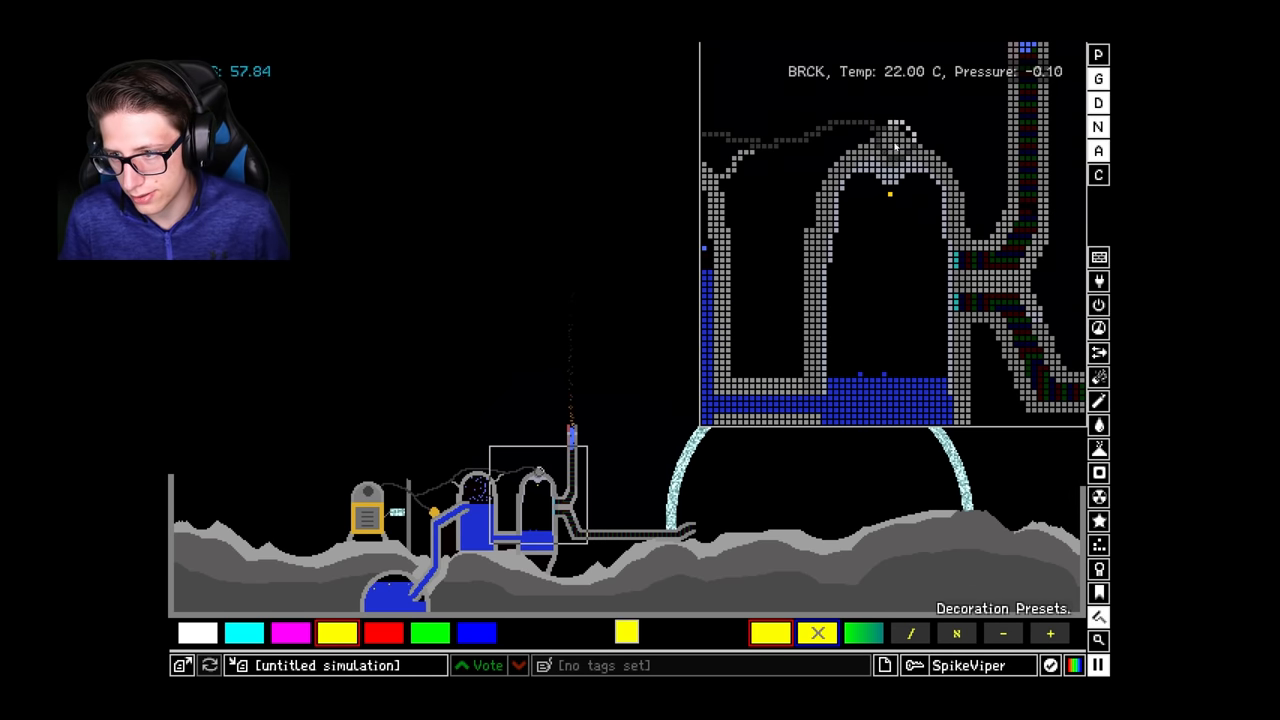